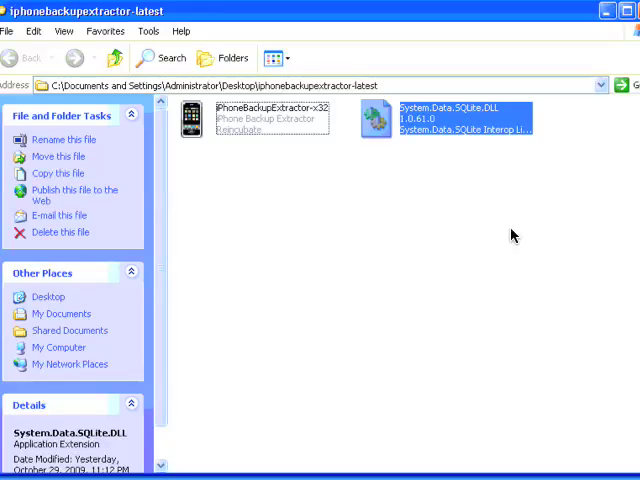
pyautogui.moveTo(318, 150)
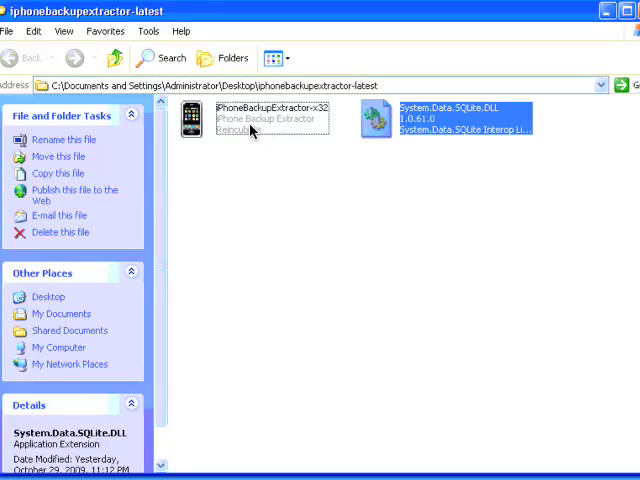
pyautogui.moveTo(258, 168)
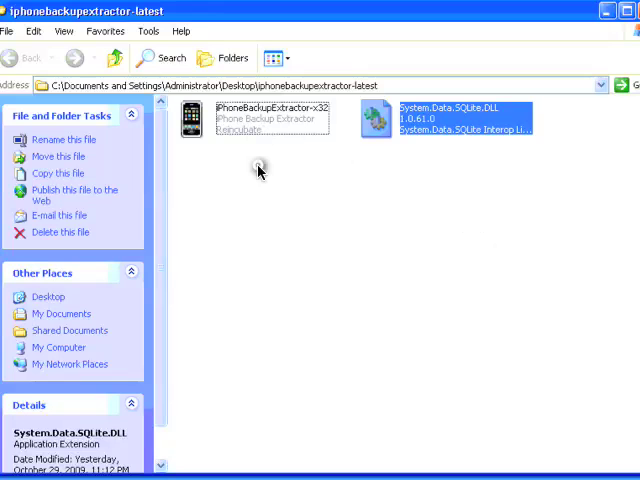
# - Launch iPhoneBackupExtractor-x32 from the extracted folder and allow the unknown-publisher app to run
pyautogui.click(256, 118)
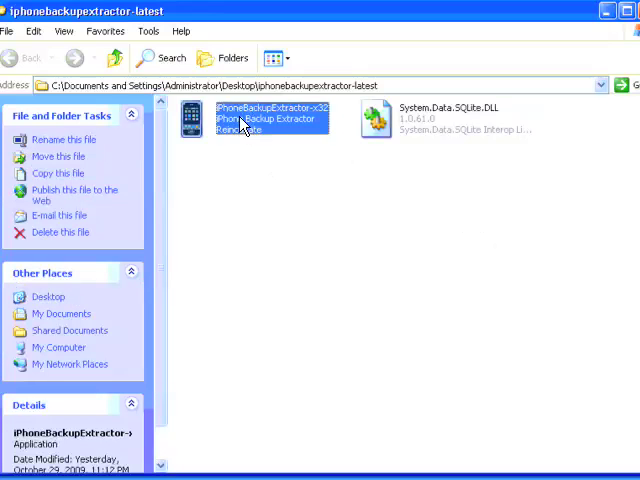
pyautogui.doubleClick(248, 120)
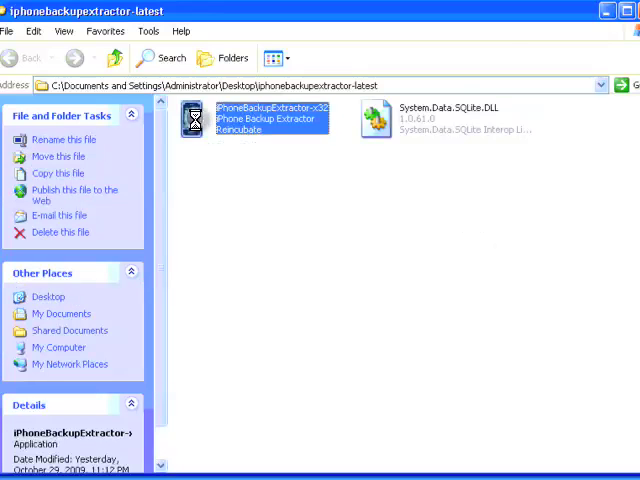
pyautogui.doubleClick(250, 118)
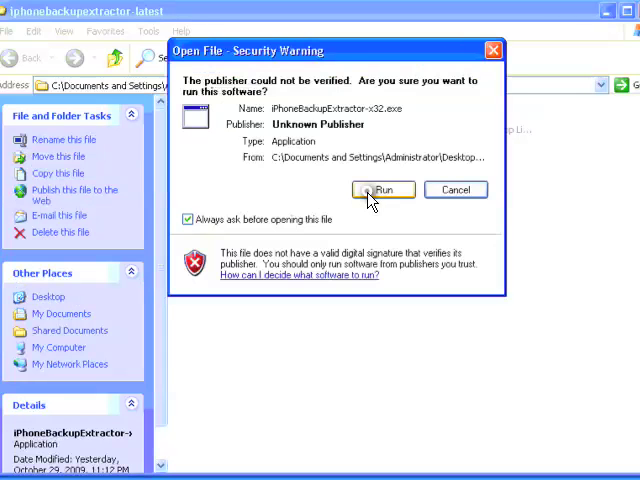
pyautogui.click(384, 190)
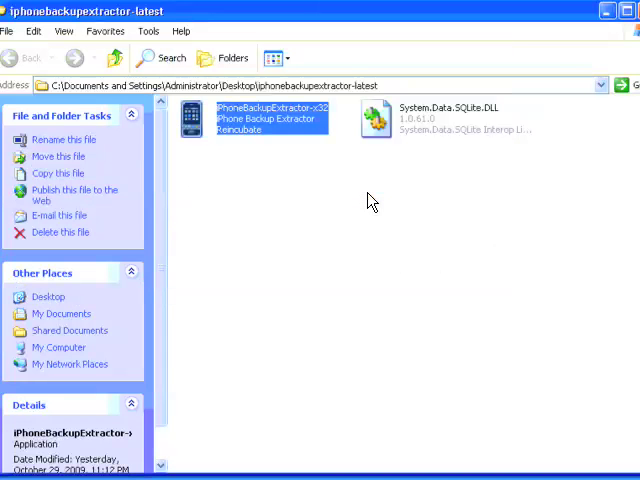
# - Accept the license terms and advance to backup selection with the 10/30/2008 iPhone backup chosen
pyautogui.doubleClick(256, 118)
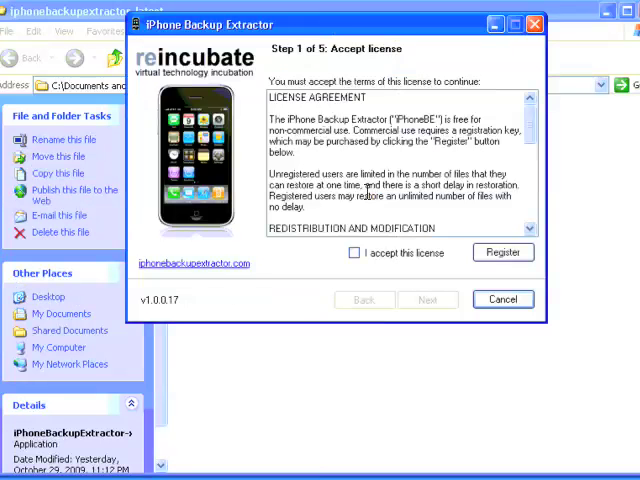
pyautogui.click(354, 252)
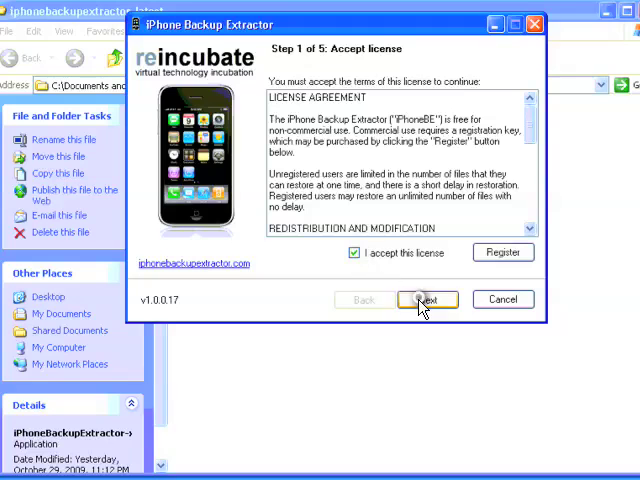
pyautogui.click(428, 300)
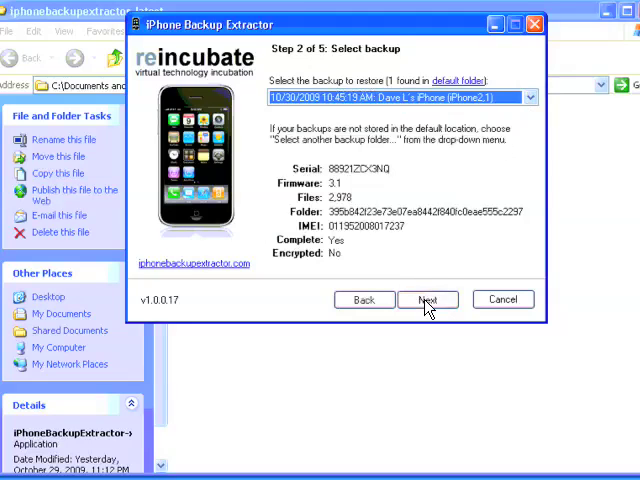
# - Proceed with the 10/30/2008 backup to the restore-type step, choosing manual file restore
pyautogui.click(428, 300)
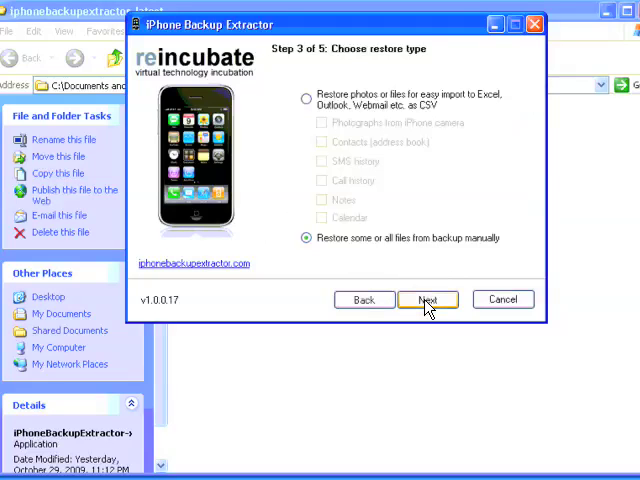
pyautogui.moveTo(340, 244)
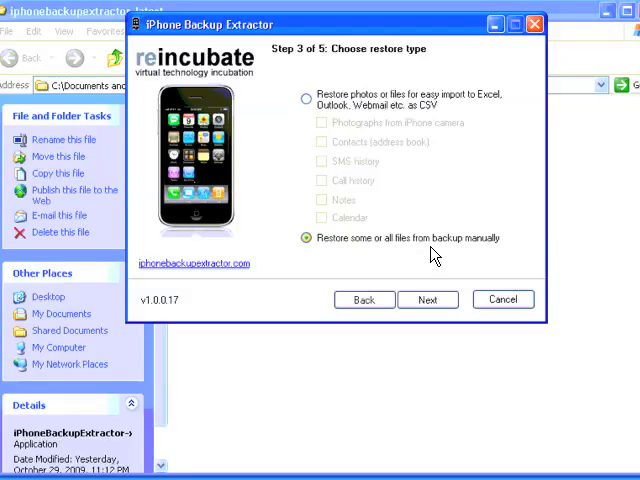
pyautogui.moveTo(436, 290)
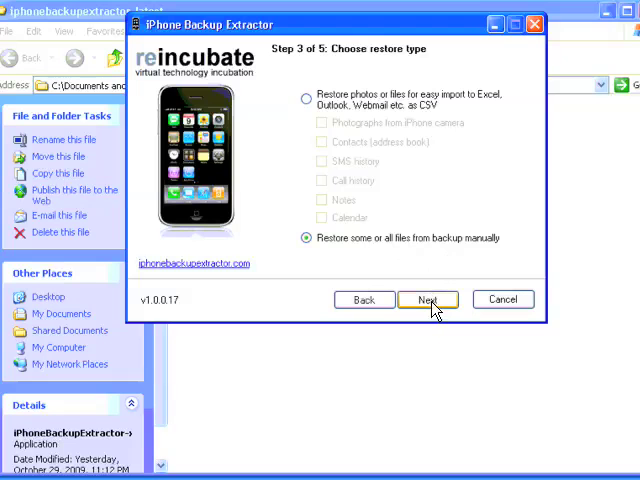
# - Expand Application > com.gpapps.pbtracker > Documents and mark one period tracker data file for restore
pyautogui.click(428, 300)
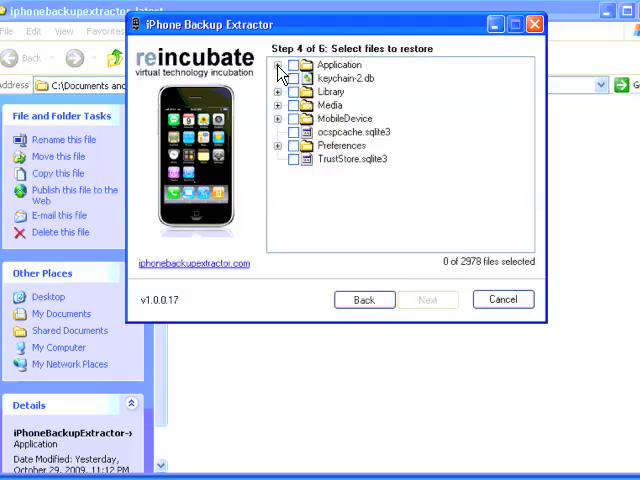
pyautogui.click(280, 64)
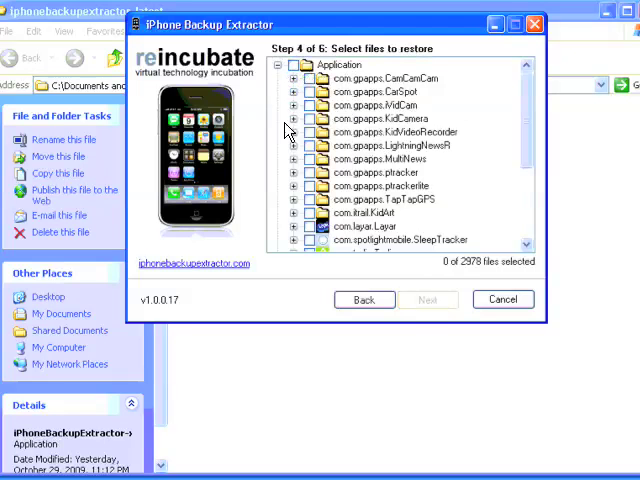
pyautogui.click(294, 172)
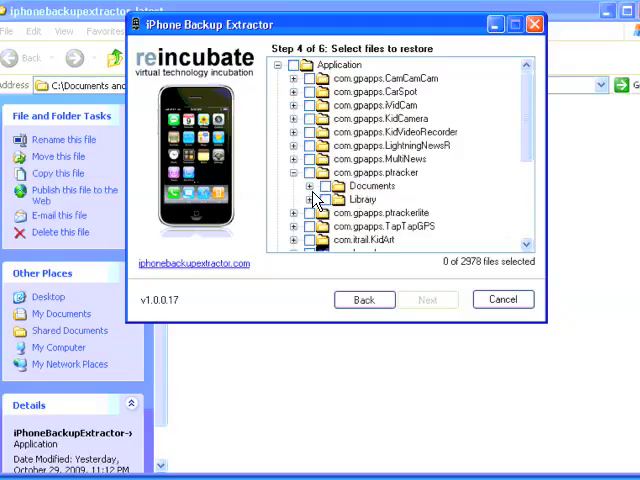
pyautogui.click(312, 184)
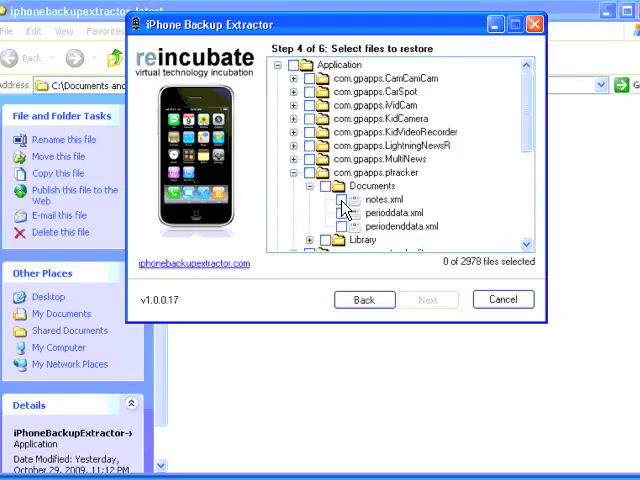
pyautogui.click(352, 200)
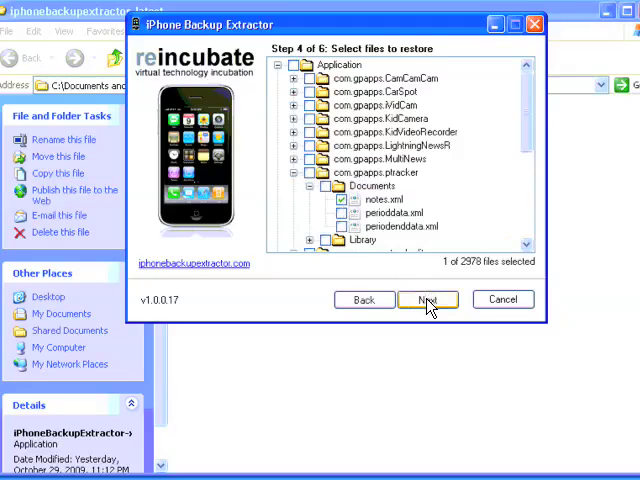
# - Restore the marked file to the Desktop destination, reporting 1 of 1 files restored
pyautogui.click(428, 300)
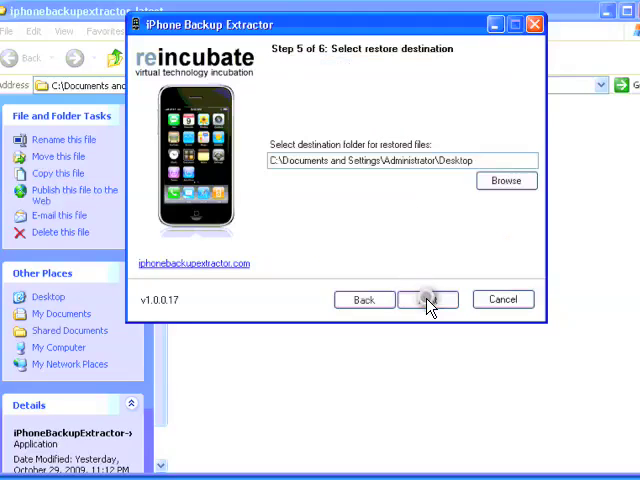
pyautogui.click(428, 300)
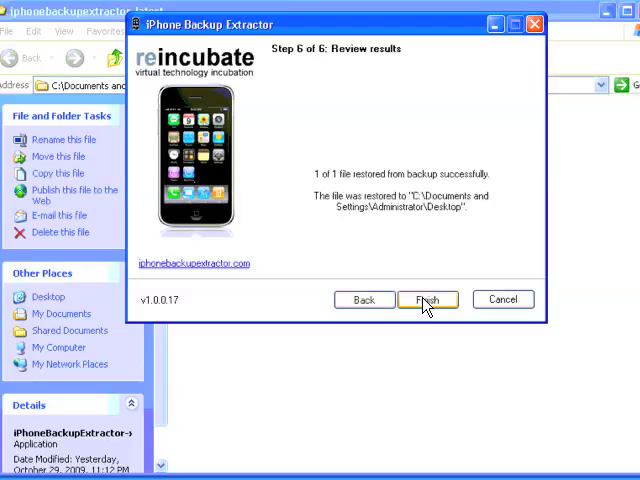
pyautogui.moveTo(364, 300)
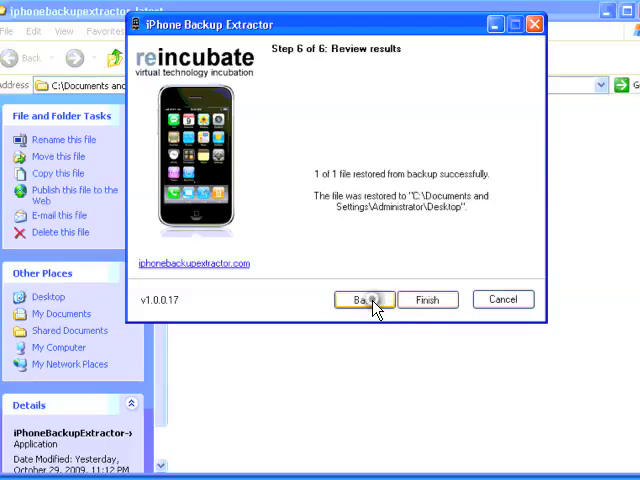
# - Return to file selection, keep the data file marked, and restore it to the Desktop again successfully
pyautogui.click(364, 300)
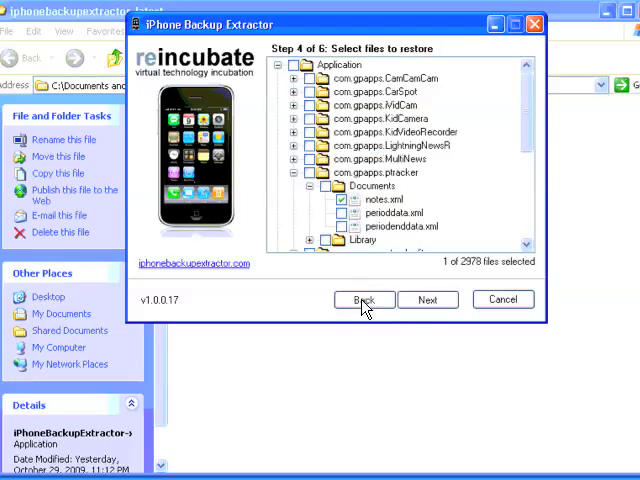
pyautogui.click(342, 200)
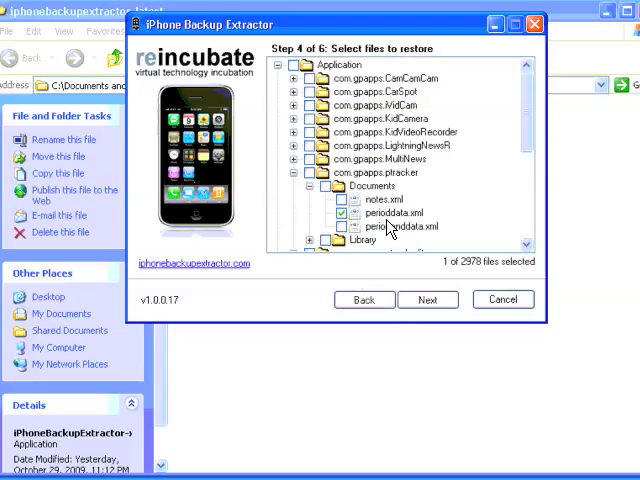
pyautogui.moveTo(384, 232)
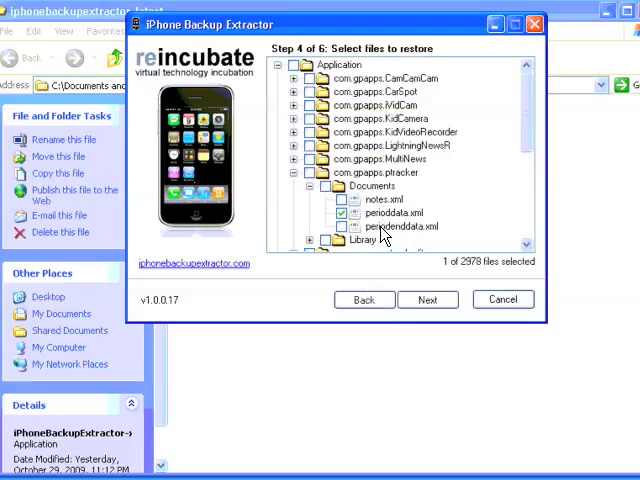
pyautogui.moveTo(412, 284)
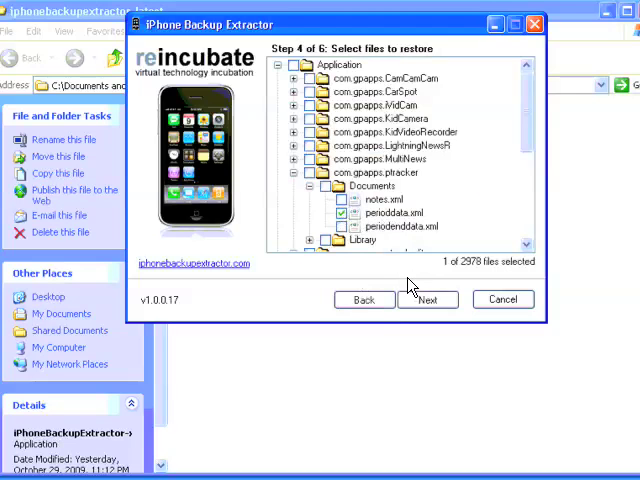
pyautogui.moveTo(412, 288)
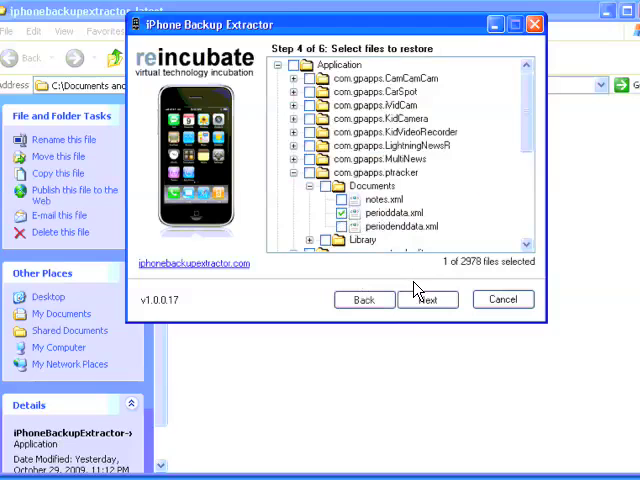
pyautogui.click(428, 300)
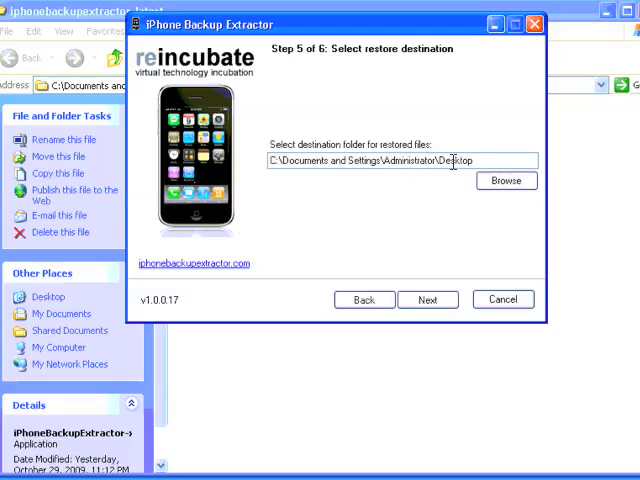
pyautogui.click(428, 300)
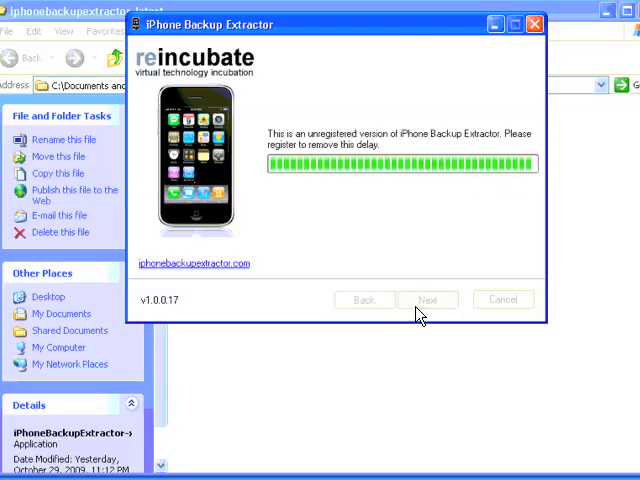
pyautogui.click(428, 300)
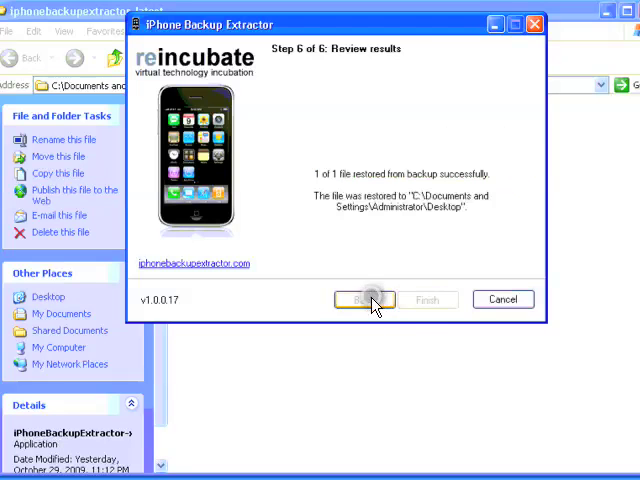
# - Go back to Step 4, mark another xml file under Documents, and restore it to the Desktop
pyautogui.click(364, 300)
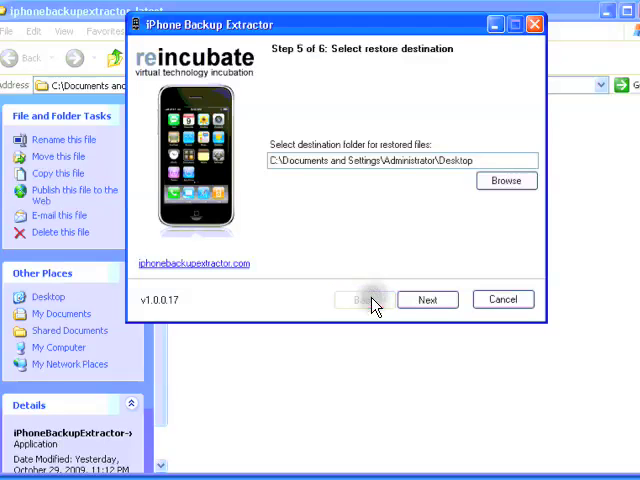
pyautogui.click(364, 300)
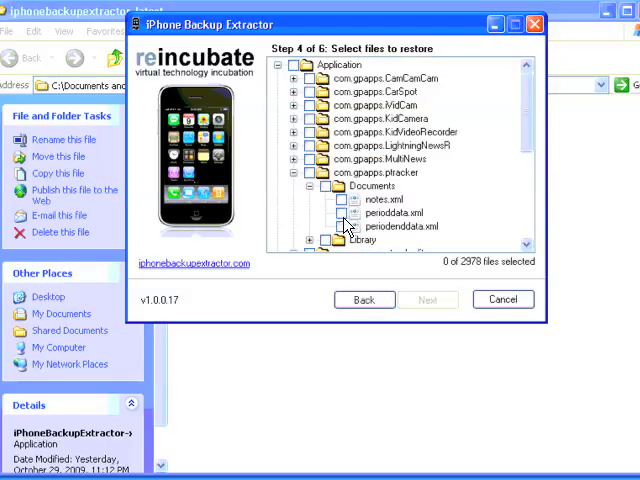
pyautogui.click(344, 226)
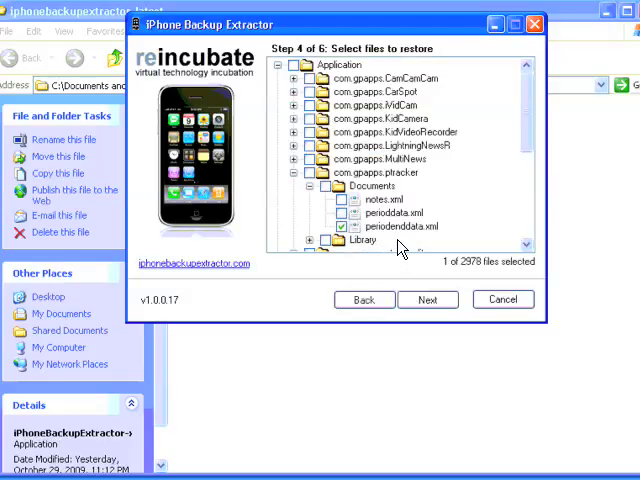
pyautogui.click(428, 300)
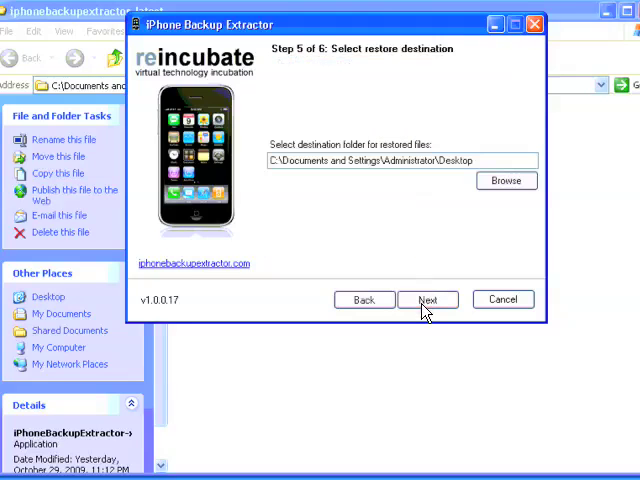
pyautogui.click(428, 300)
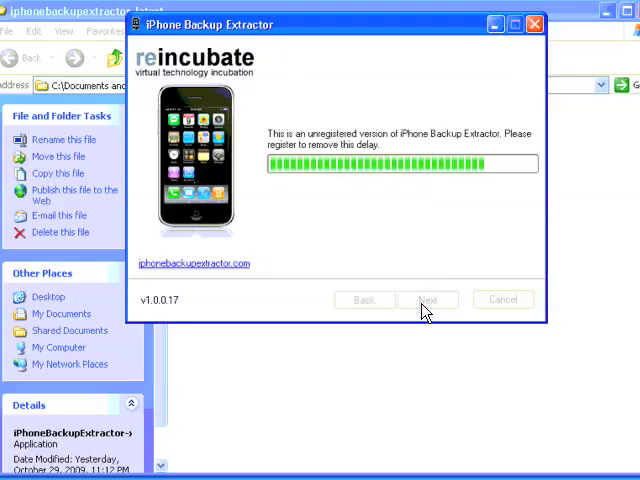
pyautogui.click(428, 300)
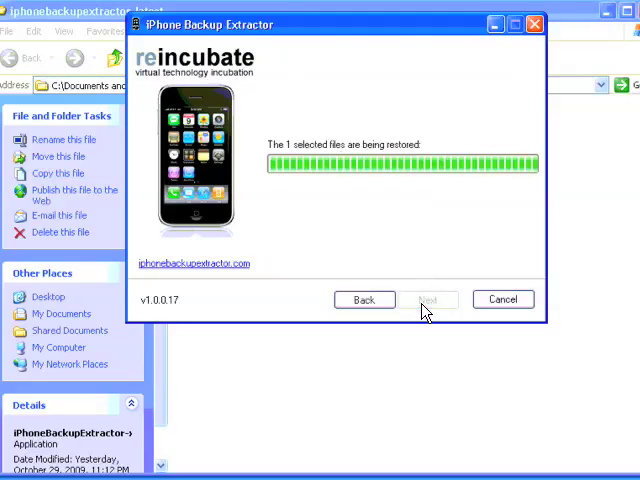
pyautogui.click(364, 300)
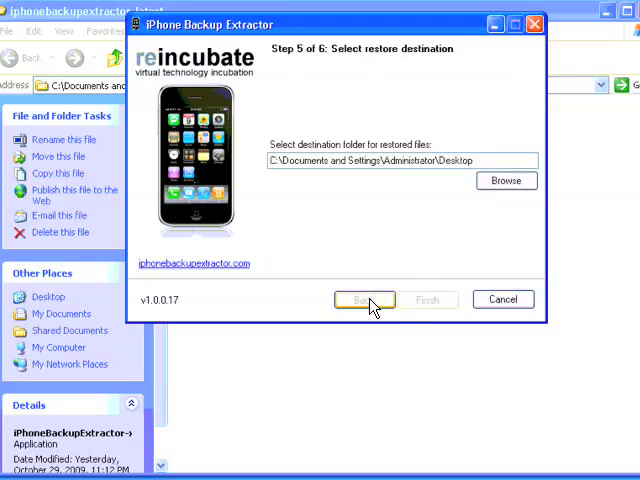
# - Go back to Step 4, include the Library folder, and restore it to the Desktop with 1 of 1 success
pyautogui.click(364, 300)
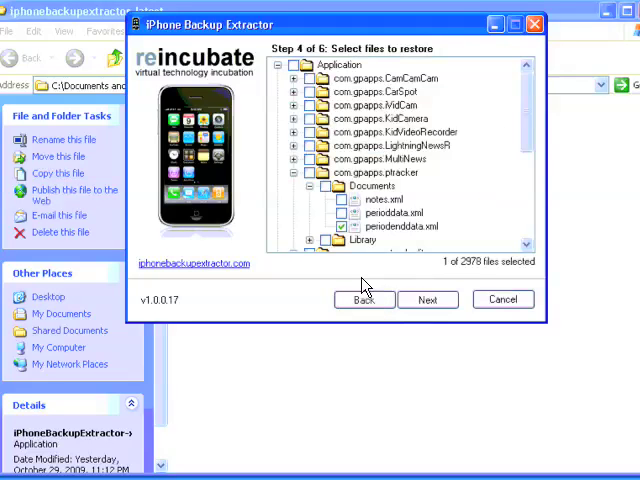
pyautogui.moveTo(344, 232)
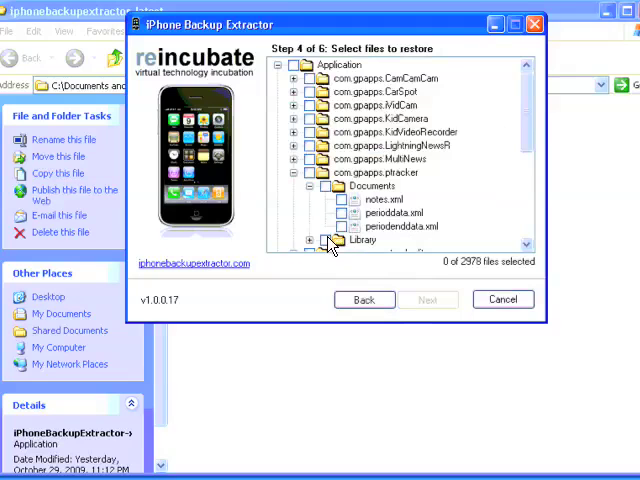
pyautogui.click(324, 240)
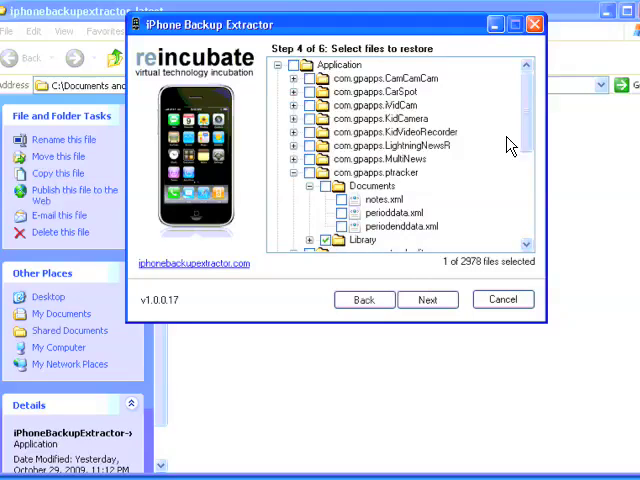
pyautogui.moveTo(384, 262)
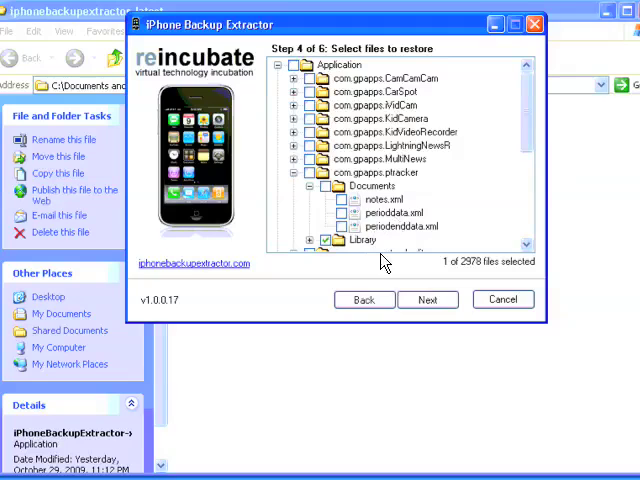
pyautogui.click(428, 300)
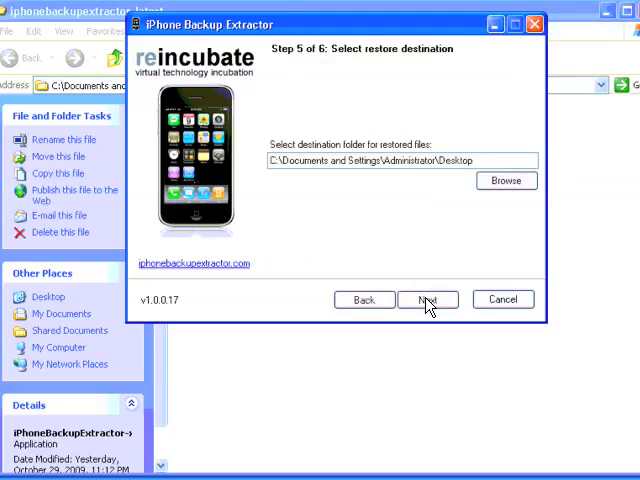
pyautogui.click(428, 300)
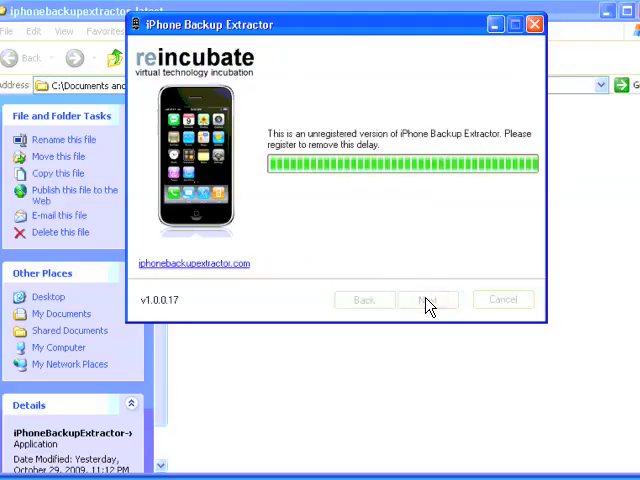
pyautogui.click(428, 300)
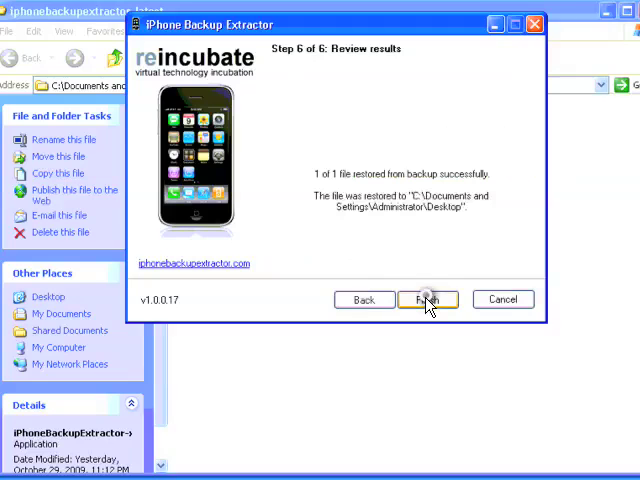
# - Finish the wizard and browse up to the restored com.gpapps.ptracker folder with its Documents and Library folders
pyautogui.click(428, 300)
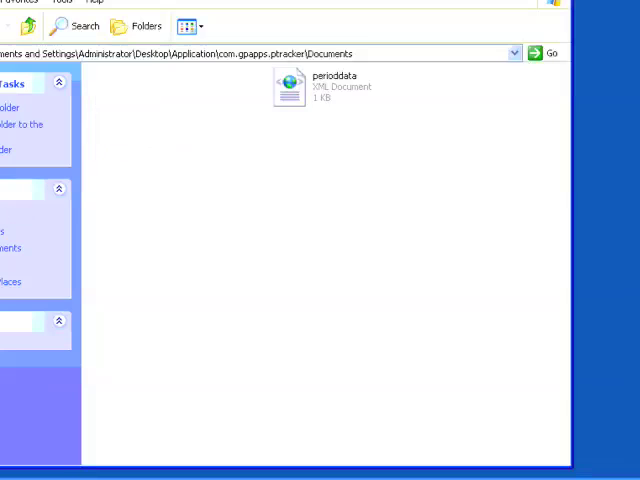
pyautogui.click(20, 26)
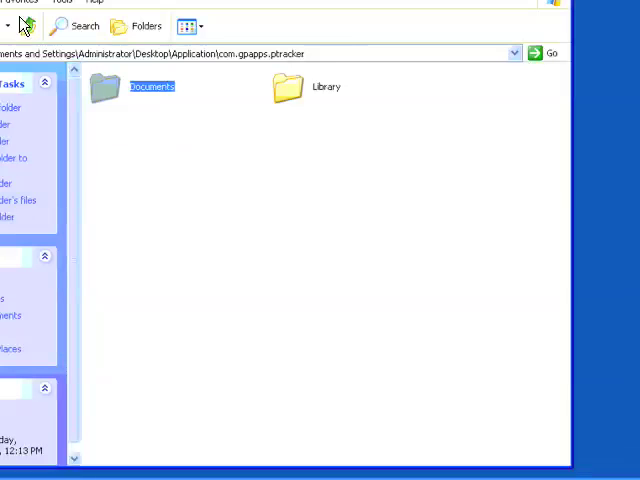
pyautogui.rightClick(90, 100)
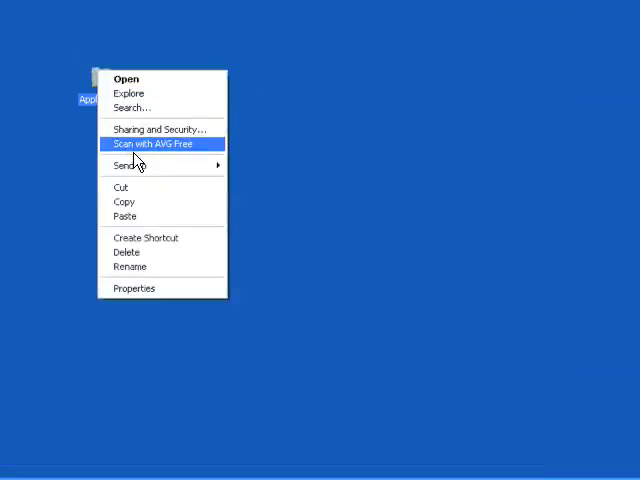
pyautogui.moveTo(140, 164)
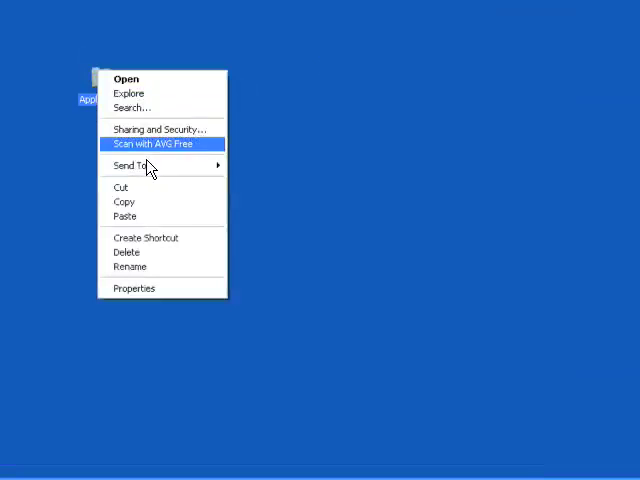
pyautogui.moveTo(148, 164)
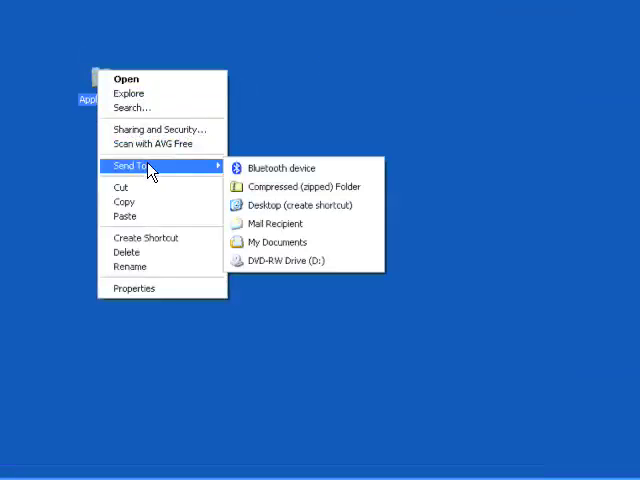
pyautogui.moveTo(300, 188)
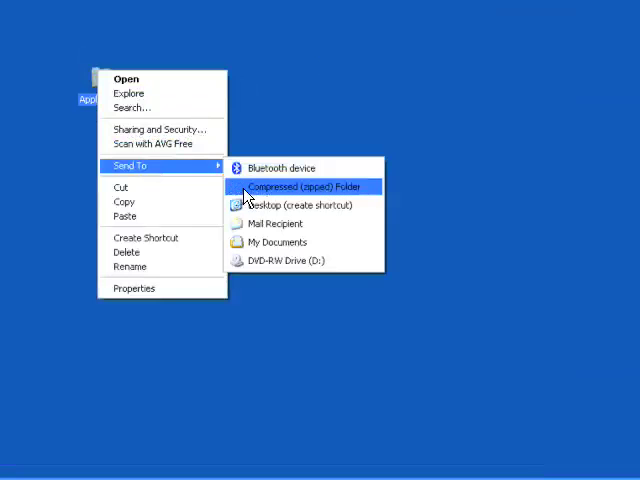
# - Send the Application folder to a Compressed (zipped) Folder, creating a 21.3 KB zip on the Desktop
pyautogui.click(304, 188)
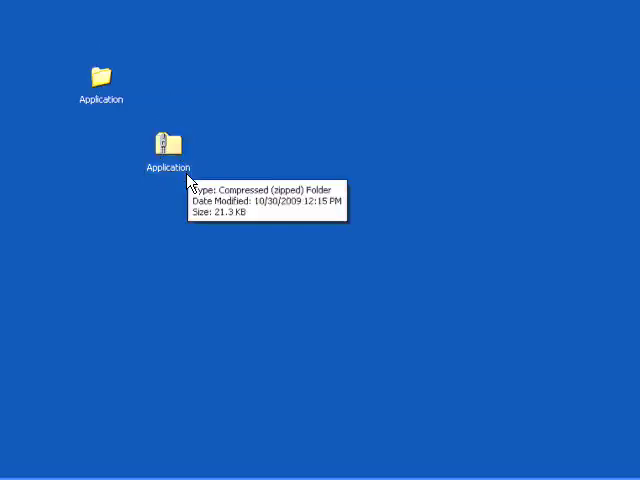
pyautogui.moveTo(184, 200)
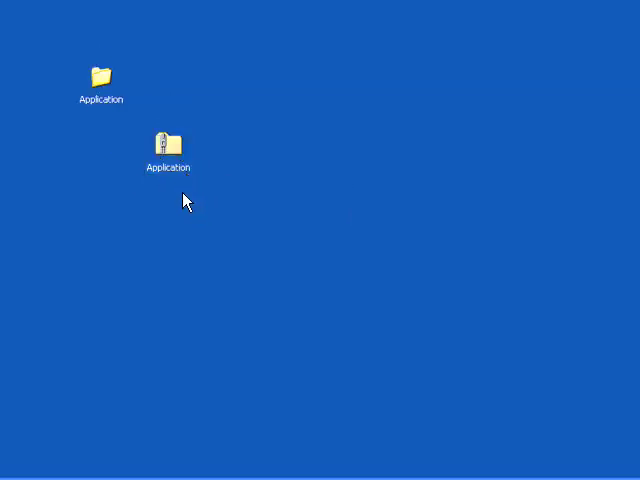